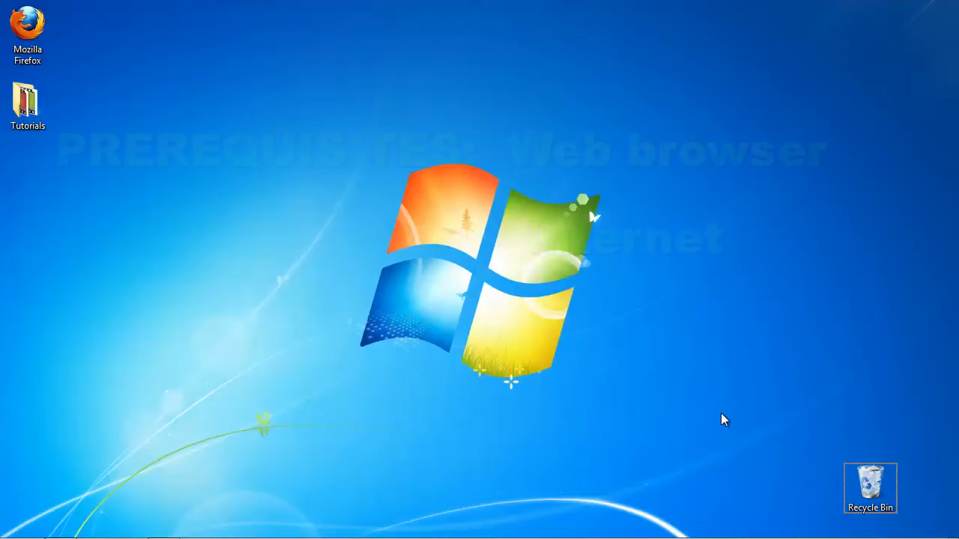
- Launch Internet Explorer from the taskbar onto a blank new tab
{"action": "left_click", "coordinate": [60, 527]}
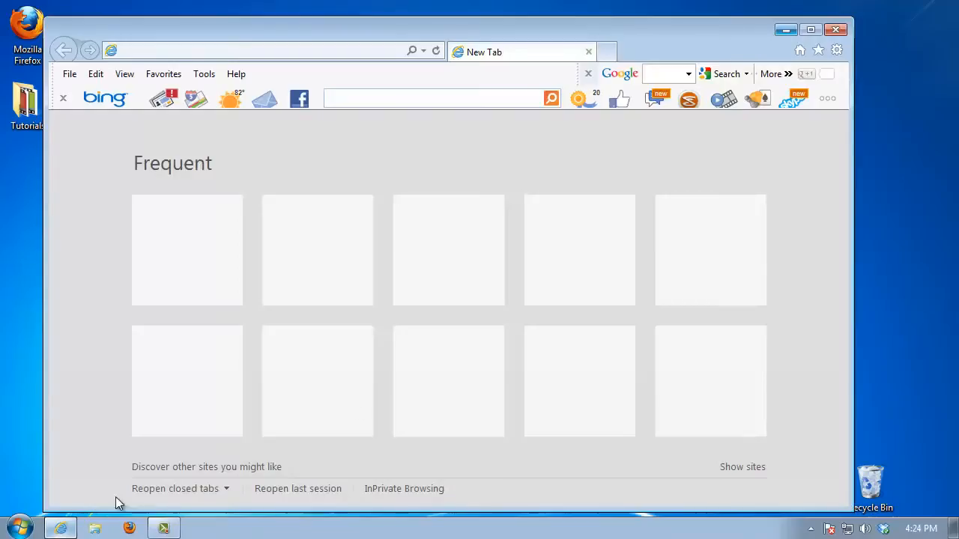
- Navigate to foliohd.com to load the FolioHD home page
{"action": "type", "text": "facebook.com/"}
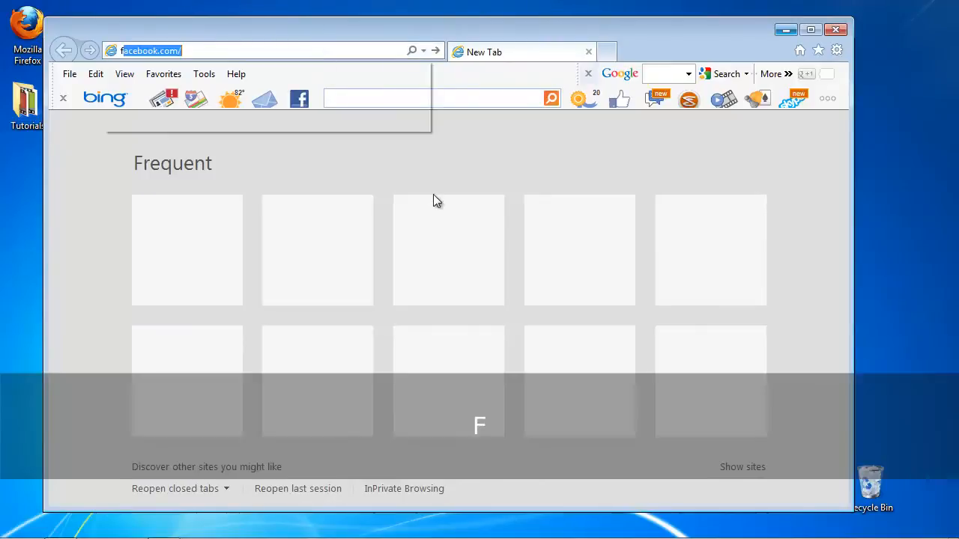
{"action": "type", "text": "foliohd.com"}
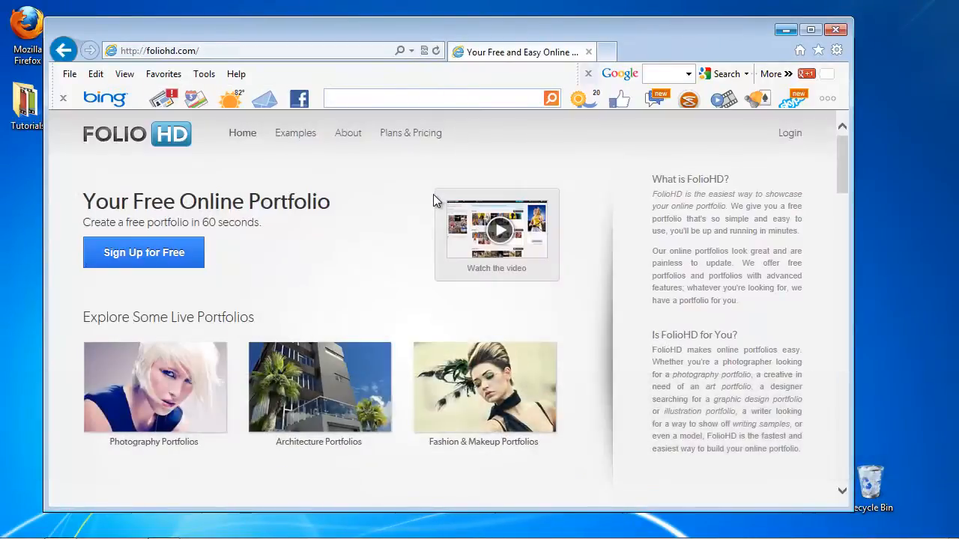
{"action": "mouse_move", "coordinate": [206, 277]}
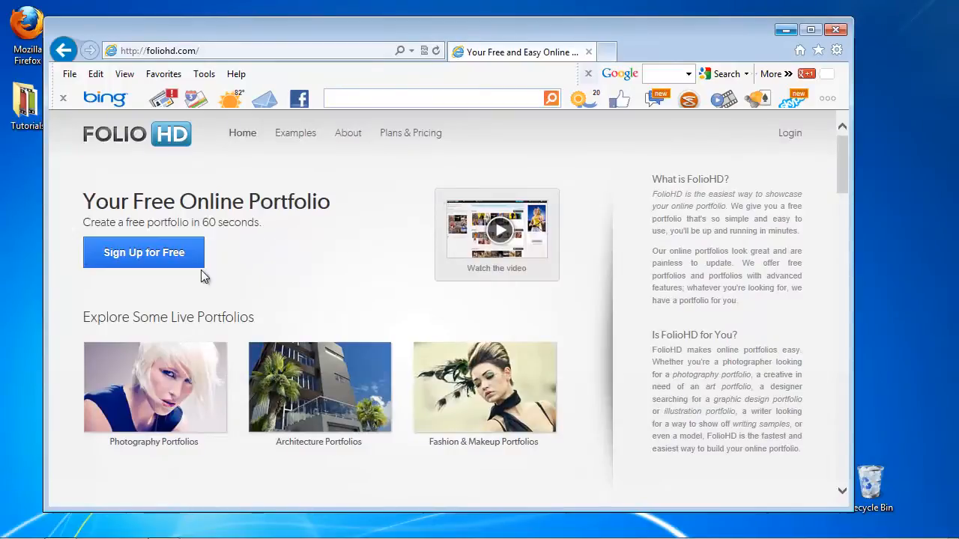
- Sign up for a free FolioHD account and land on the empty My Portfolio manager
{"action": "left_click", "coordinate": [144, 251]}
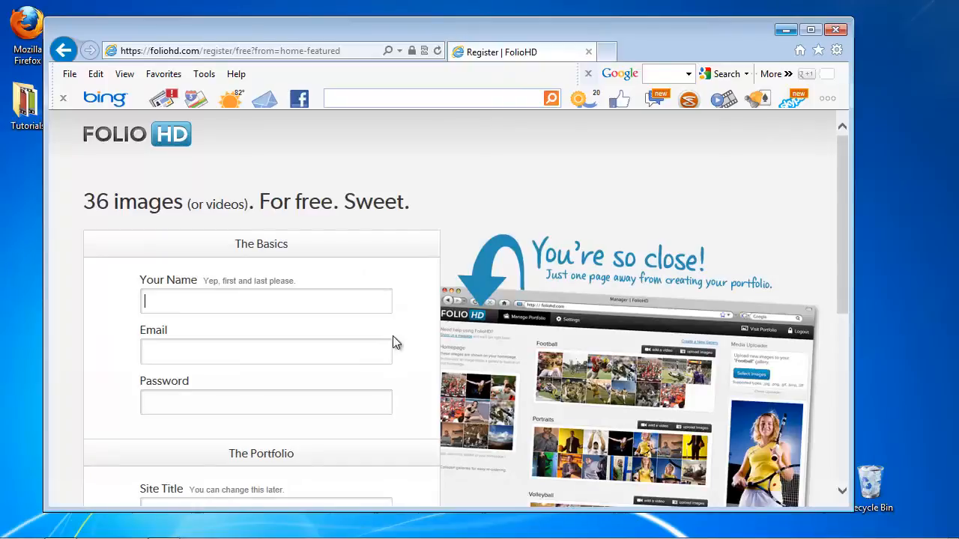
{"action": "scroll", "scroll_direction": "down", "scroll_amount": 3}
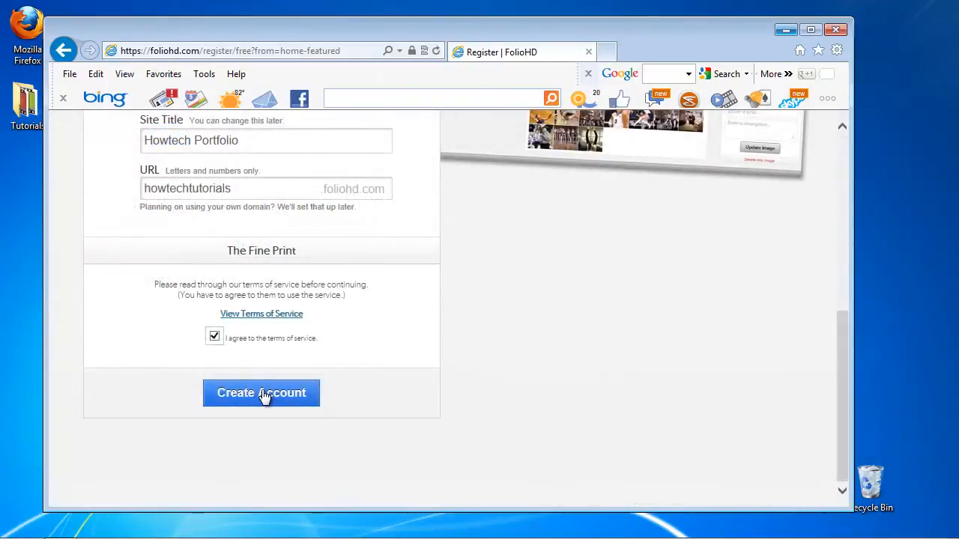
{"action": "left_click", "coordinate": [261, 393]}
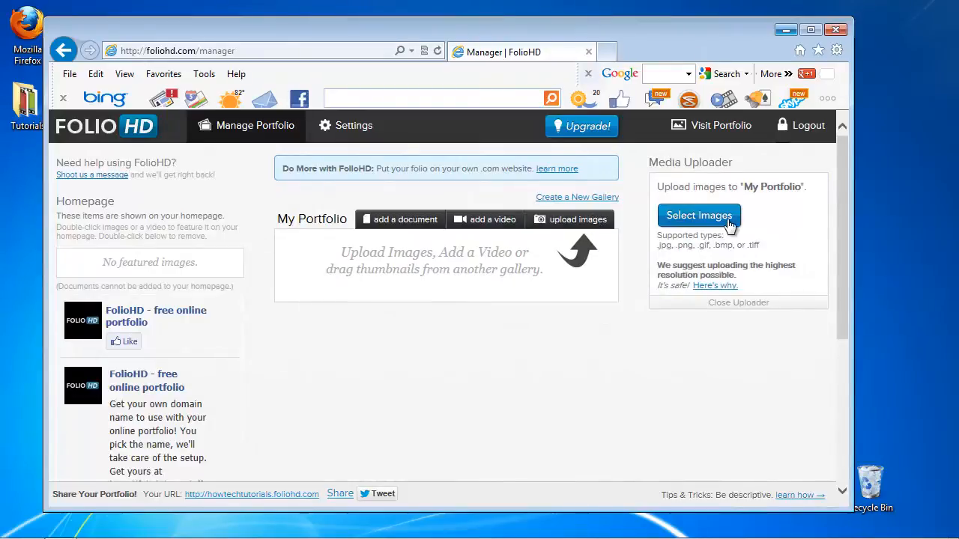
- Upload a batch of photos from the Sample pictures folder into My Portfolio
{"action": "left_click", "coordinate": [698, 216]}
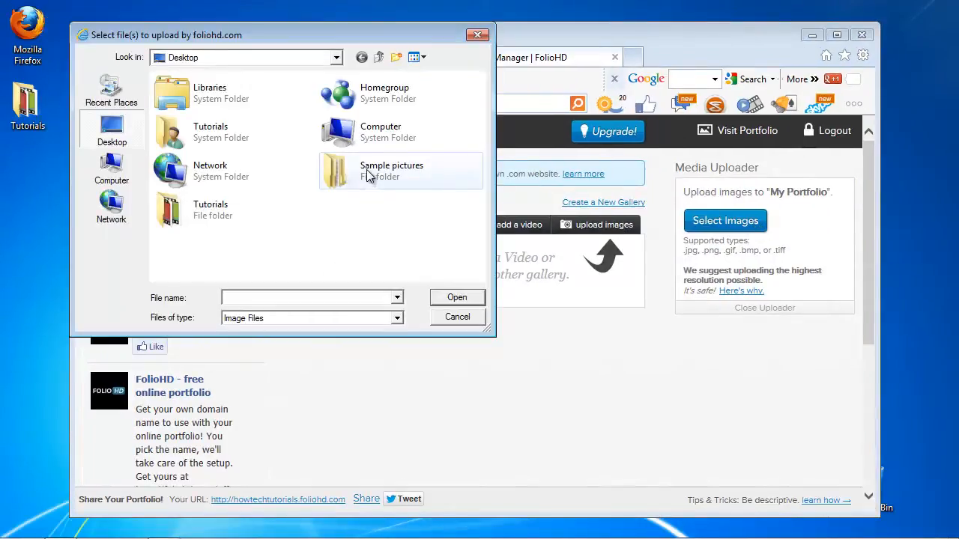
{"action": "double_click", "coordinate": [392, 170]}
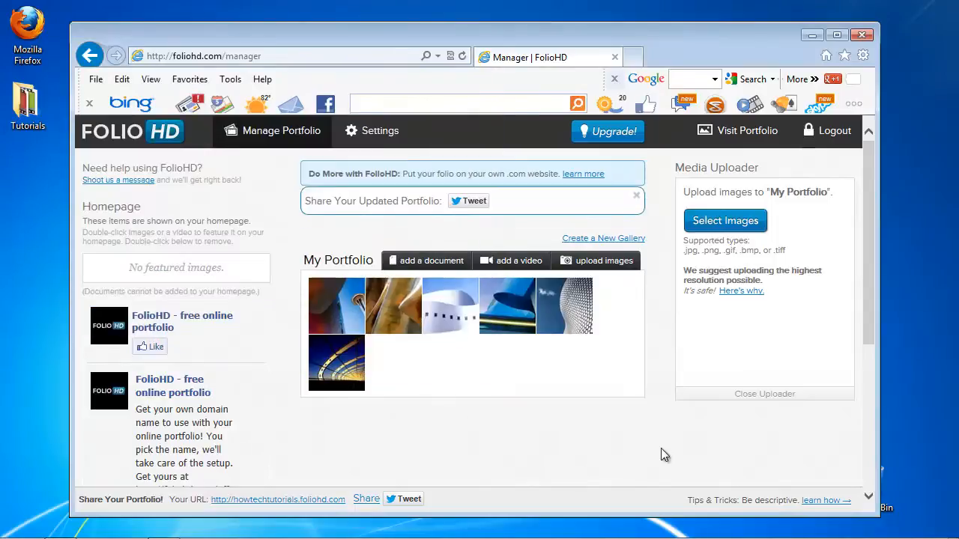
{"action": "left_click", "coordinate": [725, 220]}
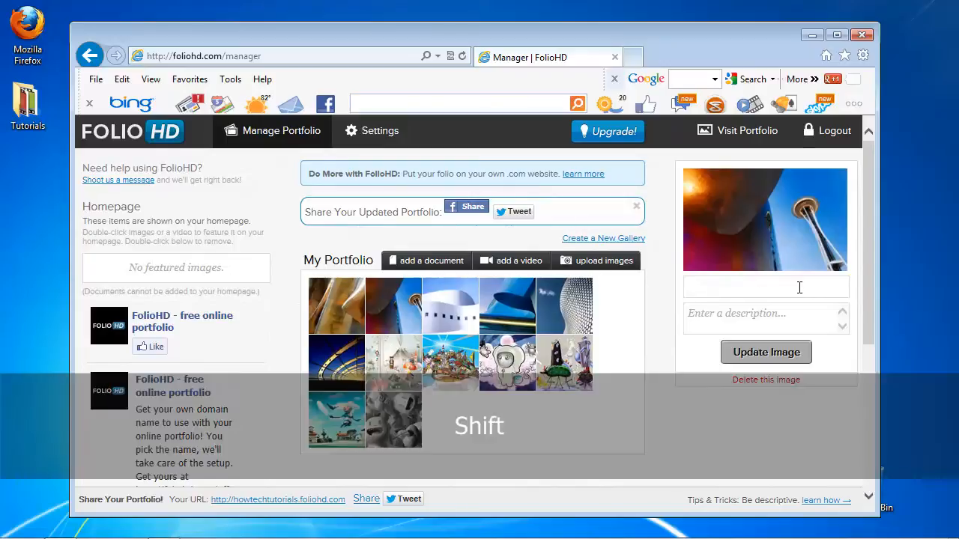
- Give the Space Needle photo the title 'My first folio' and description 'Pictures I took around the world'
{"action": "type", "text": "My first folio"}
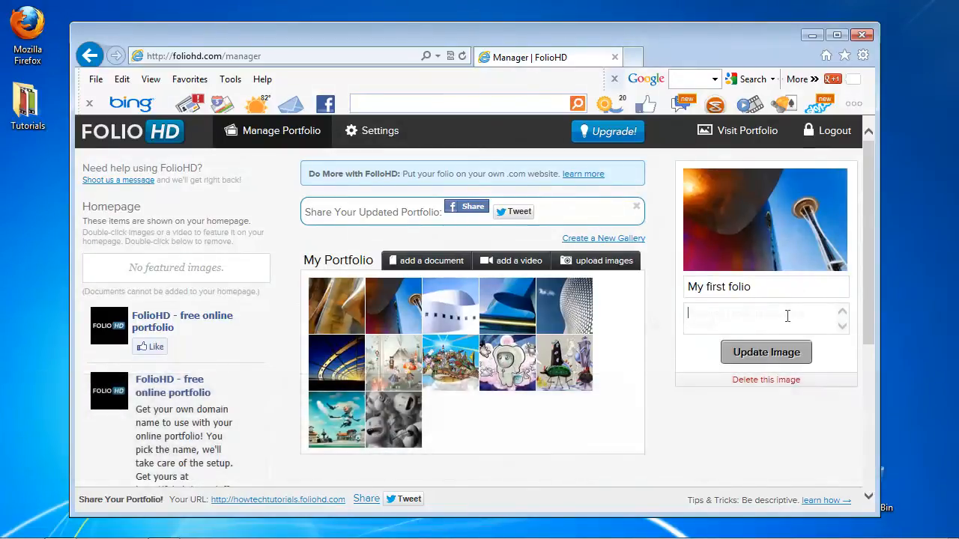
{"action": "type", "text": "Pictures I took around the world"}
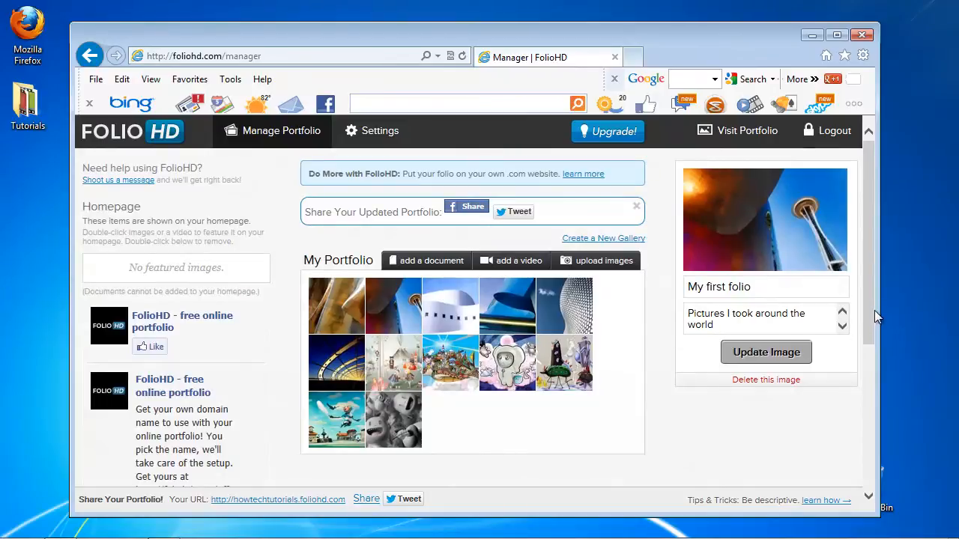
{"action": "scroll", "scroll_direction": "down", "scroll_amount": 3}
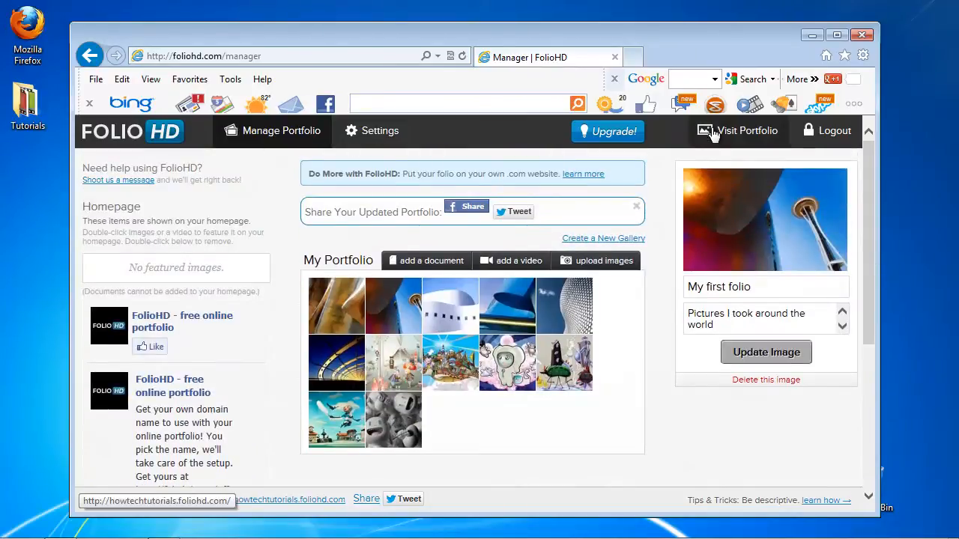
- Visit the public Howtech Portfolio and browse the Space Needle and blue building photos in the gallery
{"action": "left_click", "coordinate": [746, 130]}
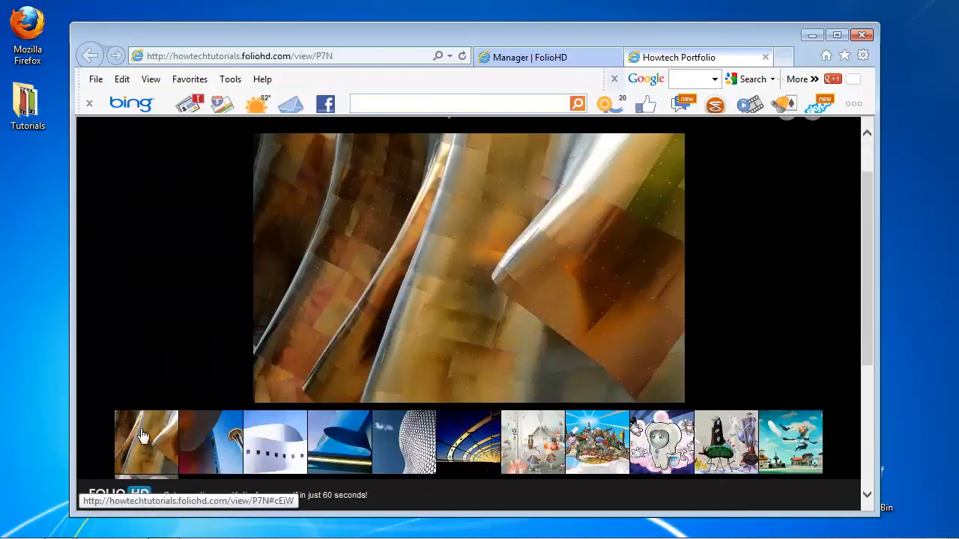
{"action": "left_click", "coordinate": [276, 442]}
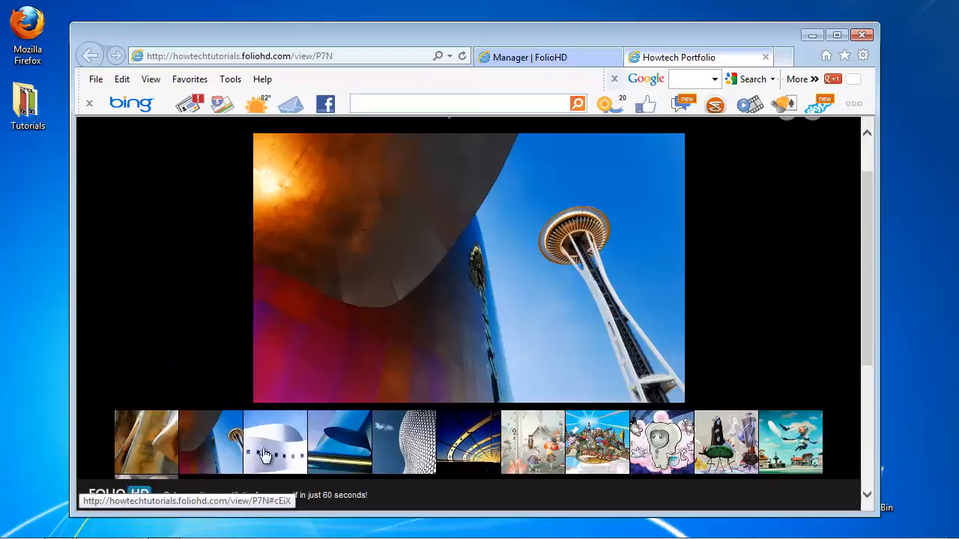
{"action": "left_click", "coordinate": [338, 442]}
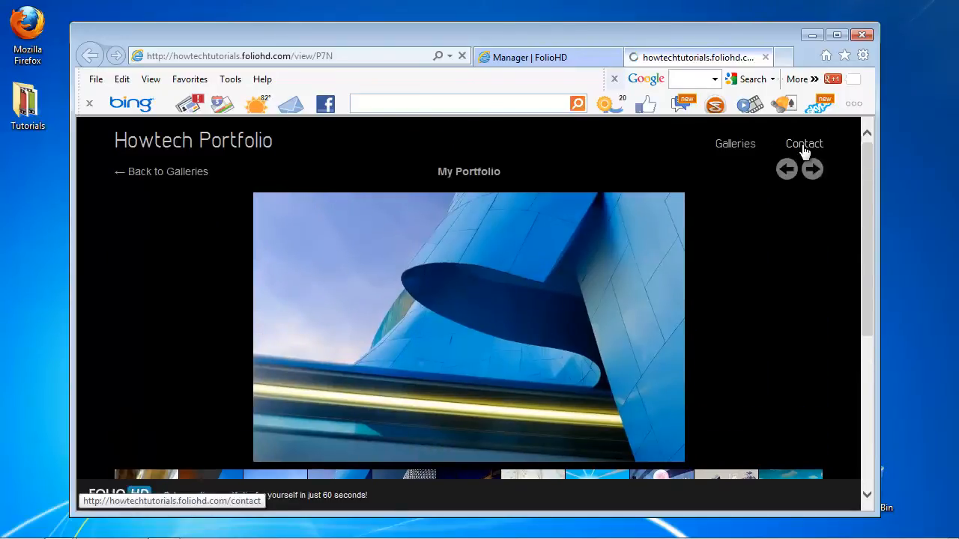
{"action": "left_click", "coordinate": [803, 144]}
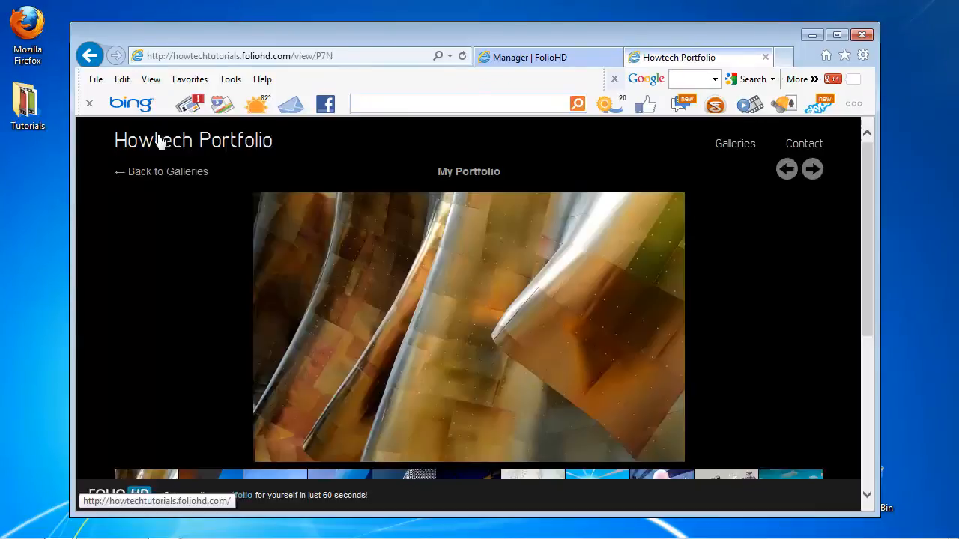
{"action": "mouse_move", "coordinate": [173, 266]}
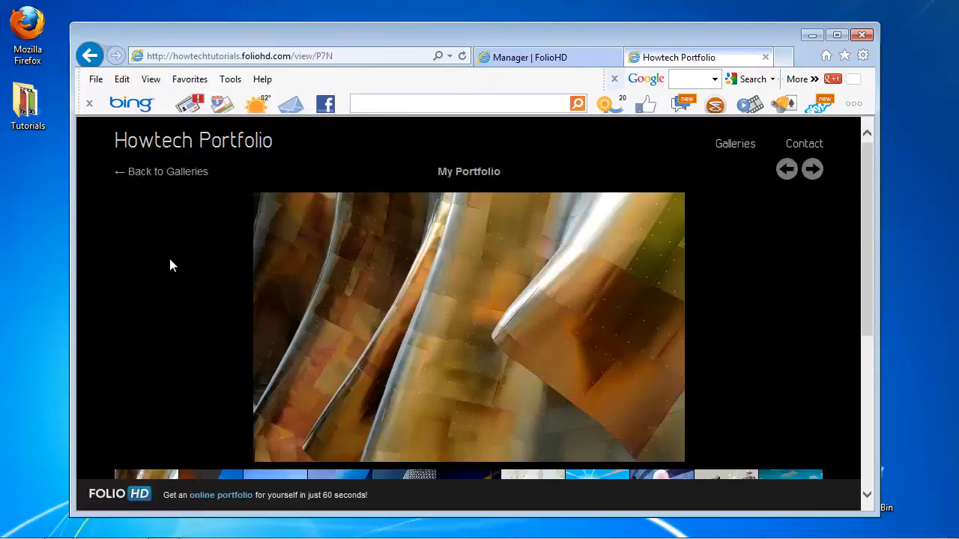